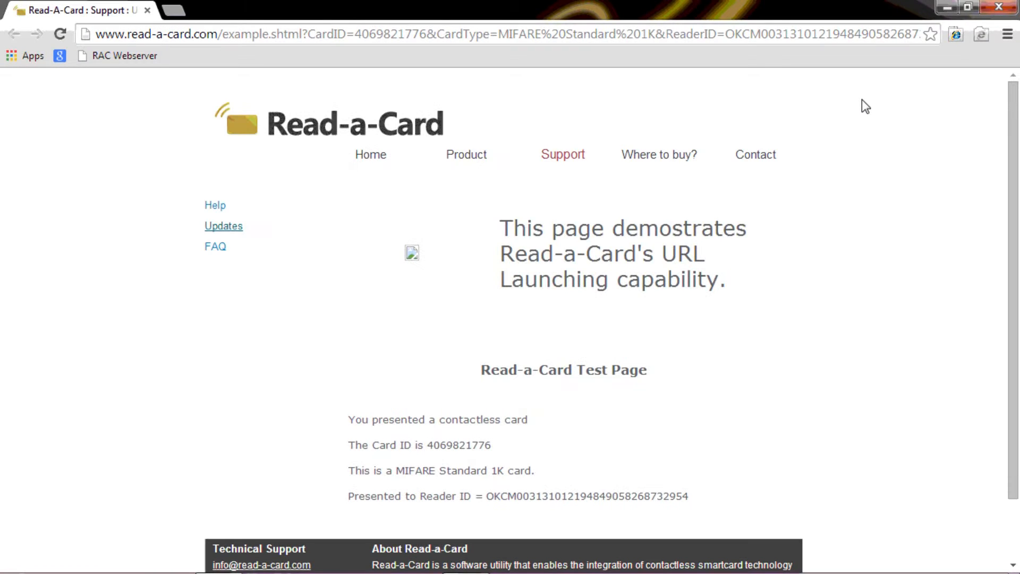
pyautogui.moveTo(494, 450)
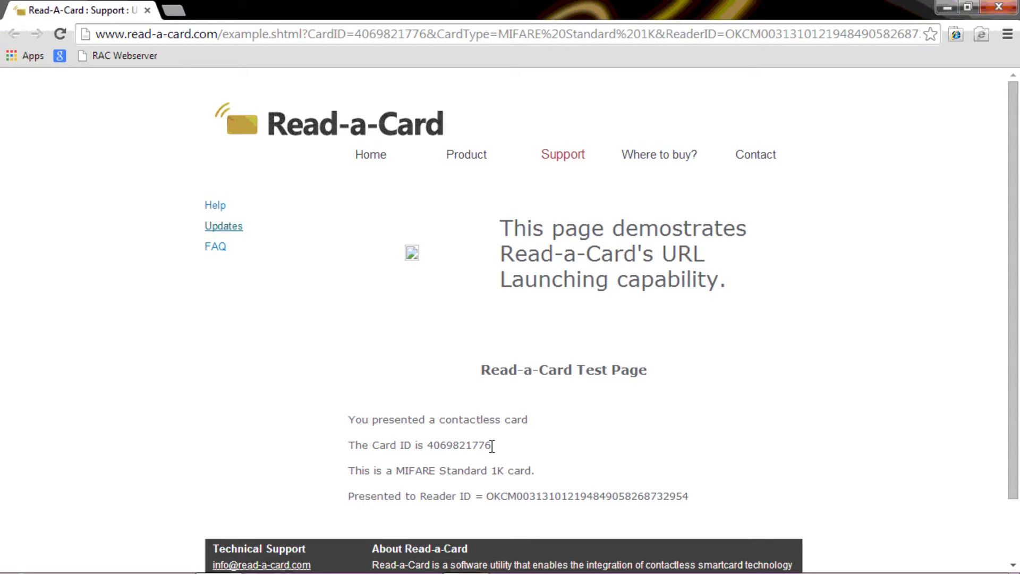
# Highlight the card IDs on the MIFARE and iClass 2KS (00060) test pages in Chrome.
pyautogui.doubleClick(459, 446)
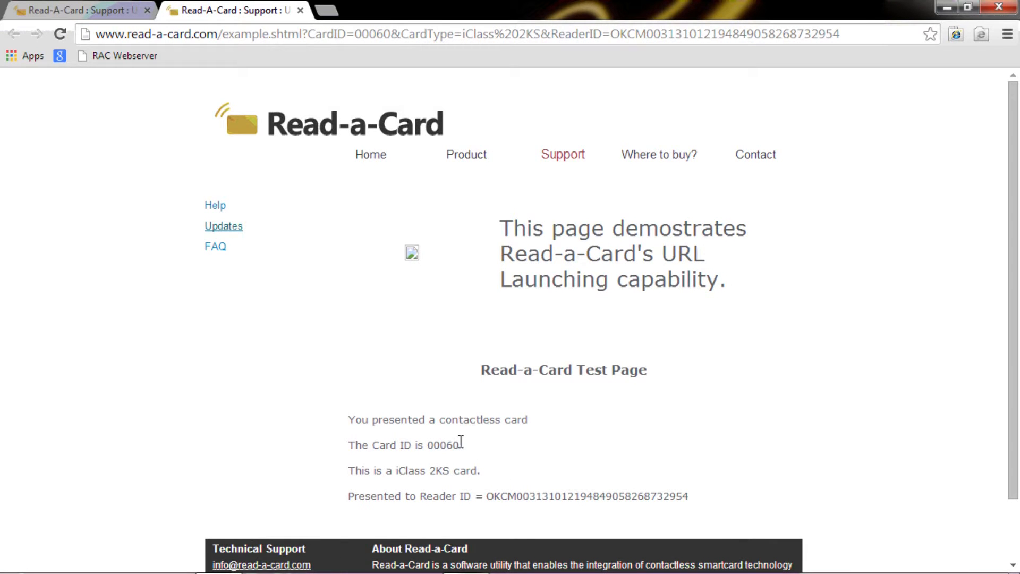
pyautogui.doubleClick(456, 470)
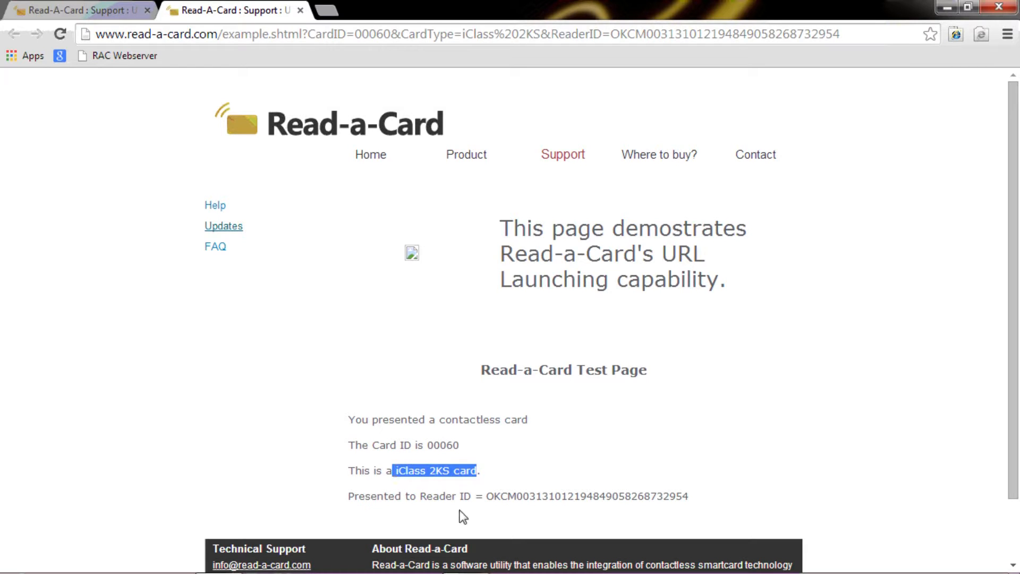
pyautogui.moveTo(563, 509)
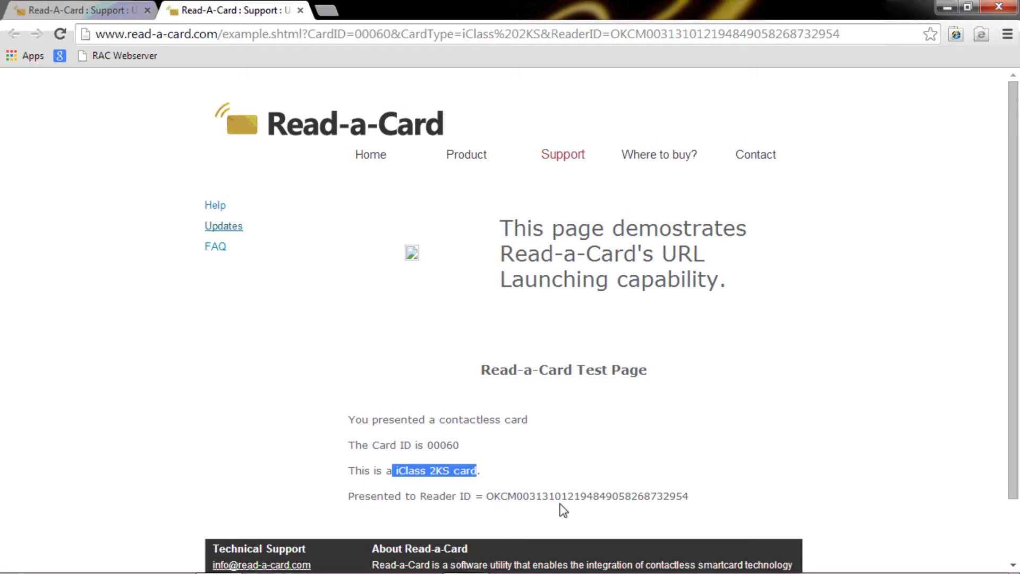
pyautogui.moveTo(572, 504)
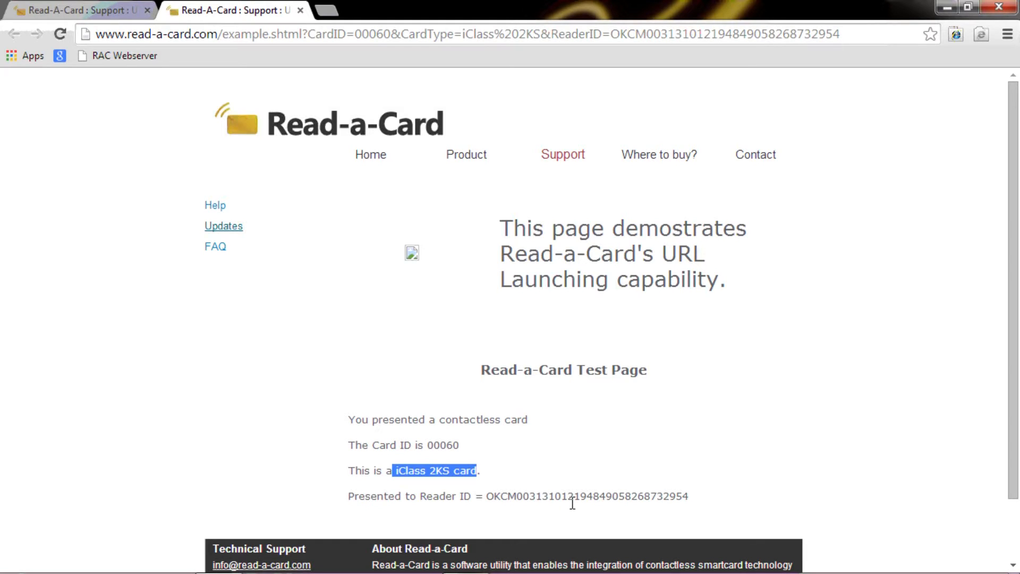
pyautogui.moveTo(625, 482)
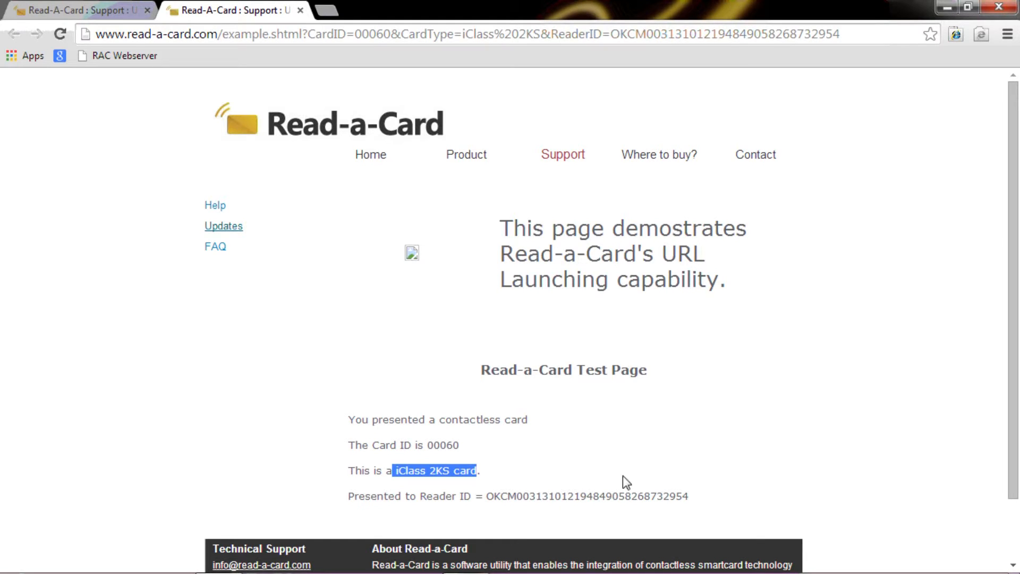
pyautogui.moveTo(751, 558)
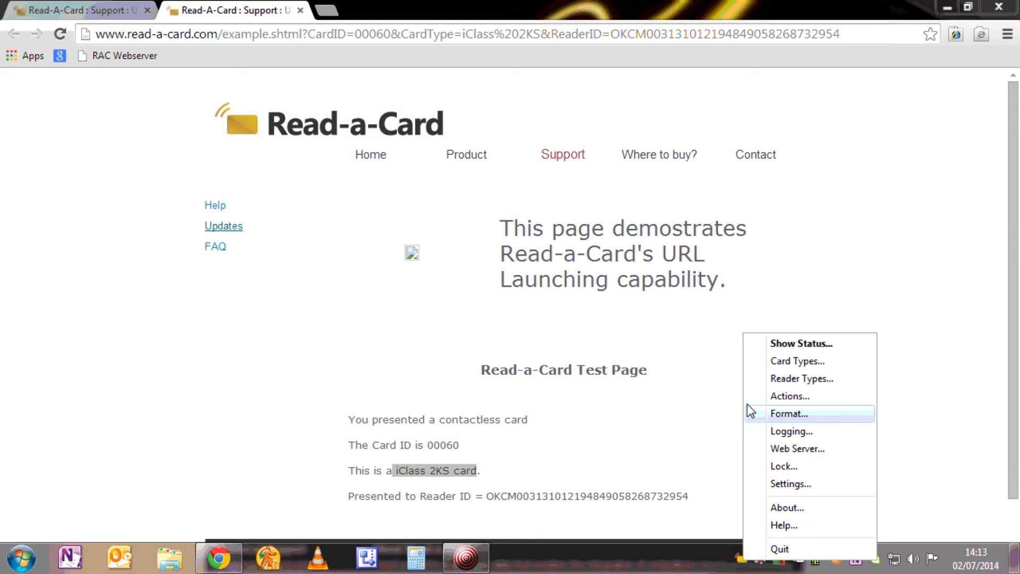
# Keep All Cards enabled in Card Types and check the selected PC/SC reader under Reader Type.
pyautogui.click(797, 360)
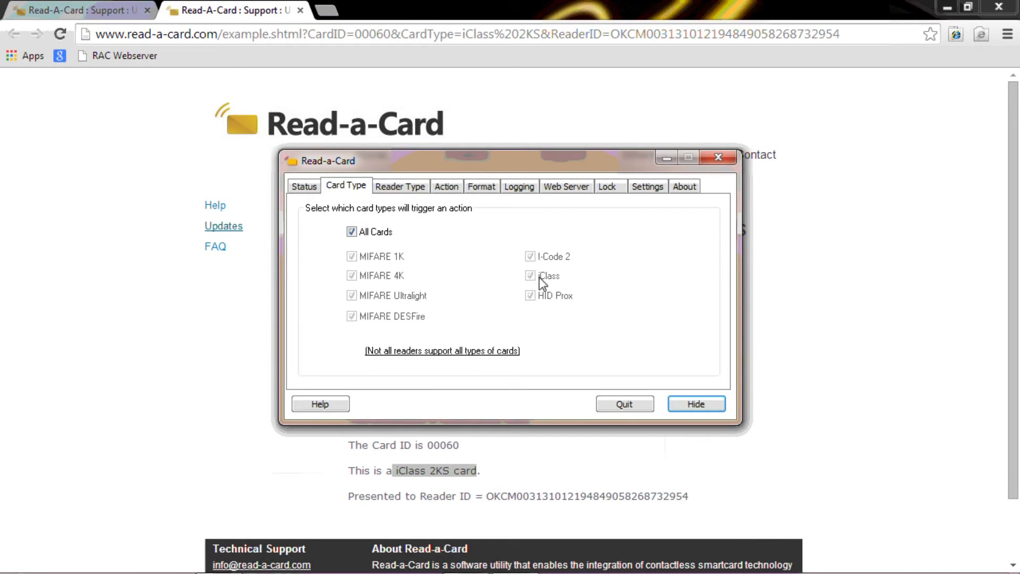
pyautogui.moveTo(344, 259)
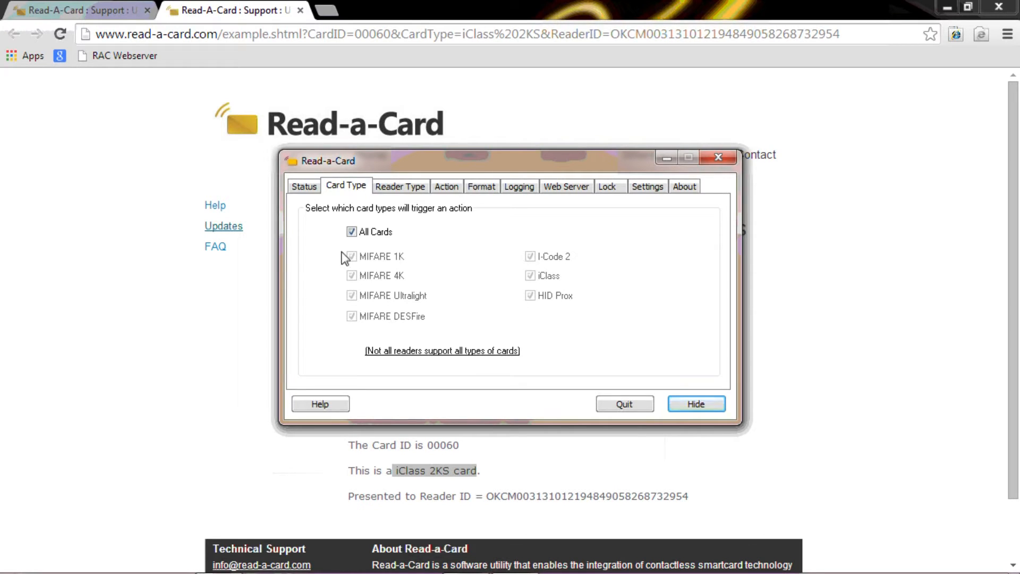
pyautogui.moveTo(517, 250)
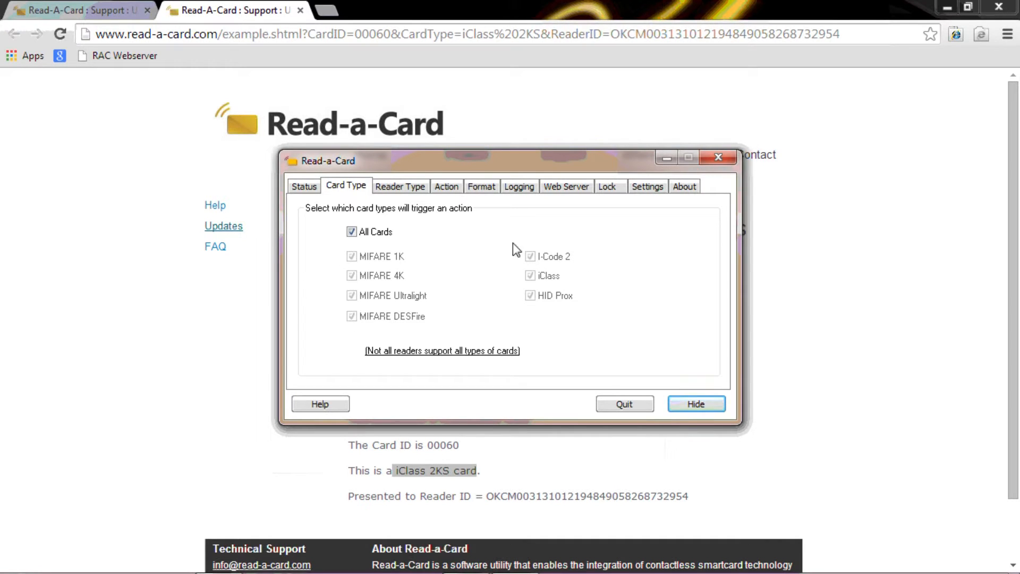
pyautogui.click(352, 231)
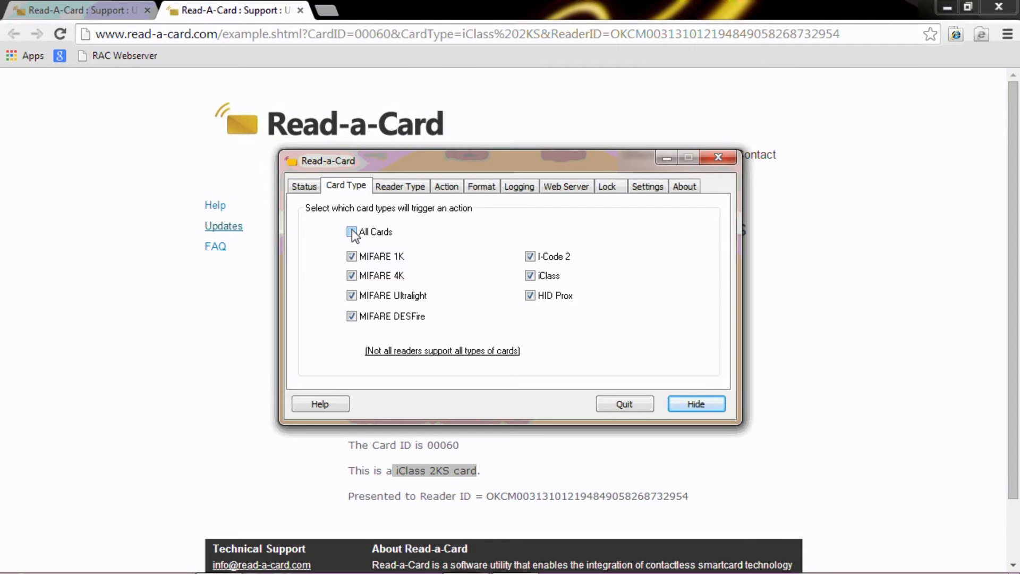
pyautogui.click(351, 231)
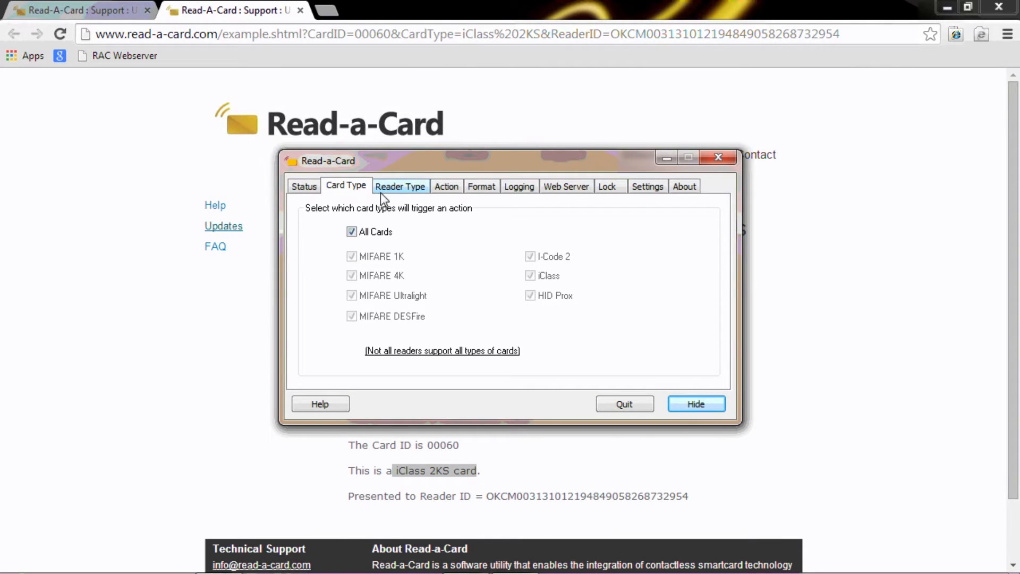
pyautogui.moveTo(407, 189)
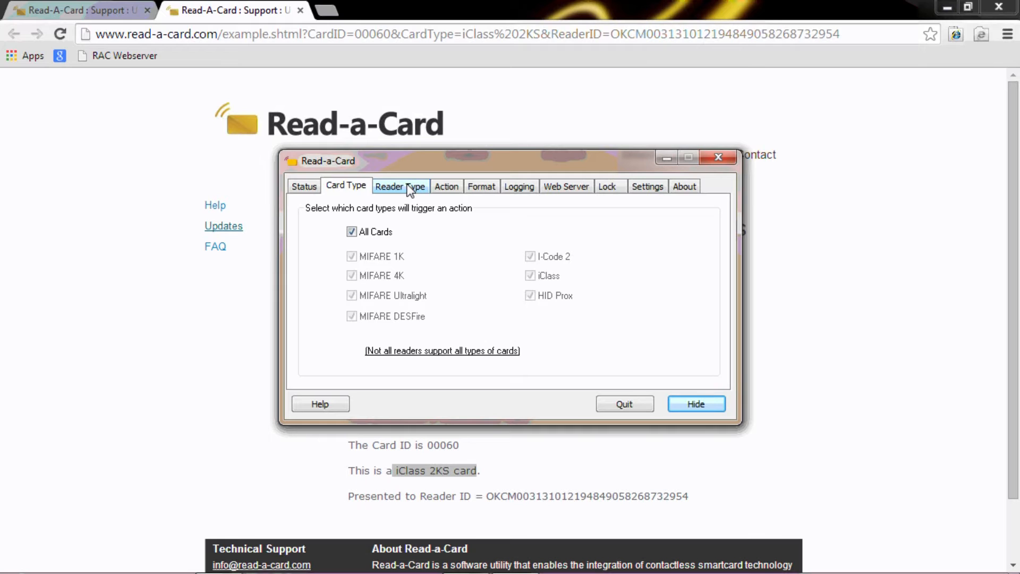
pyautogui.click(401, 186)
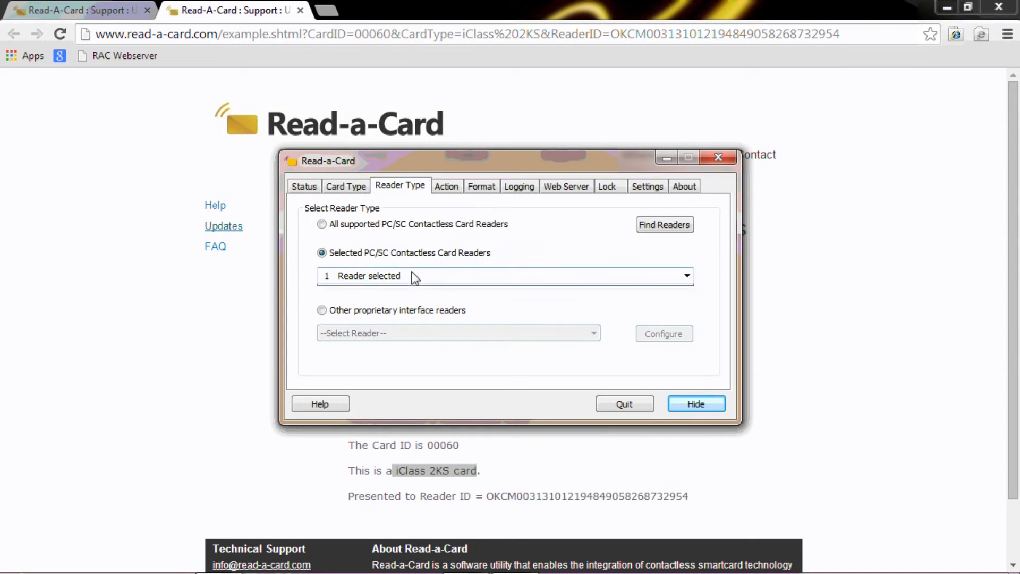
pyautogui.click(685, 276)
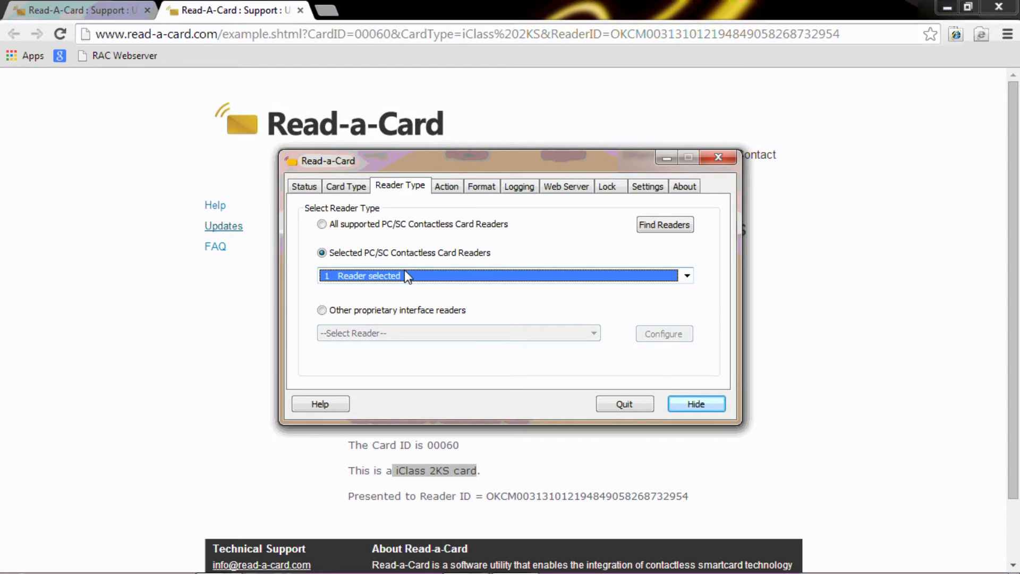
pyautogui.moveTo(446, 187)
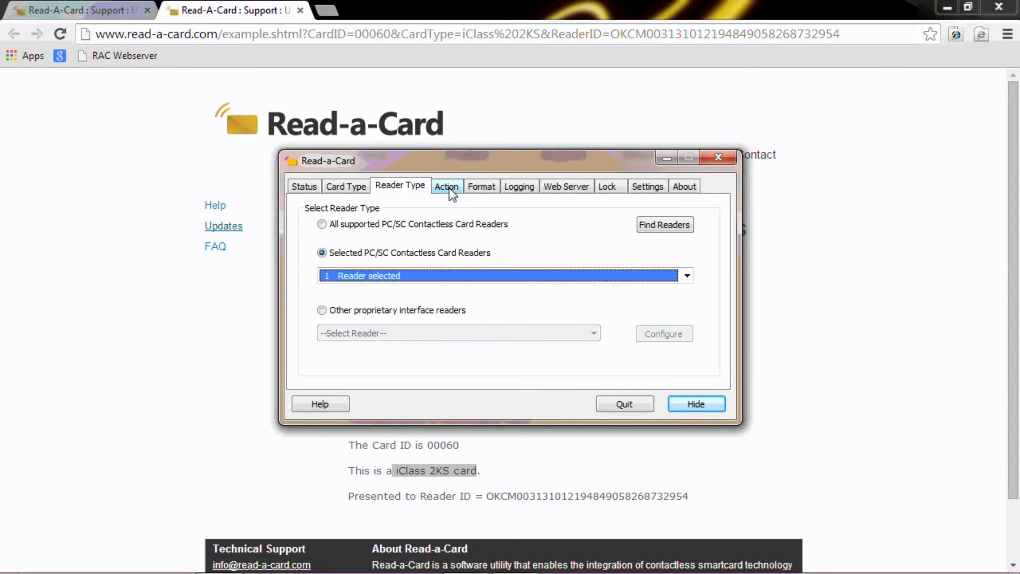
# Review the Launch URL action template with its CardID %n, CardType %t and ReaderID %i parameters.
pyautogui.click(447, 186)
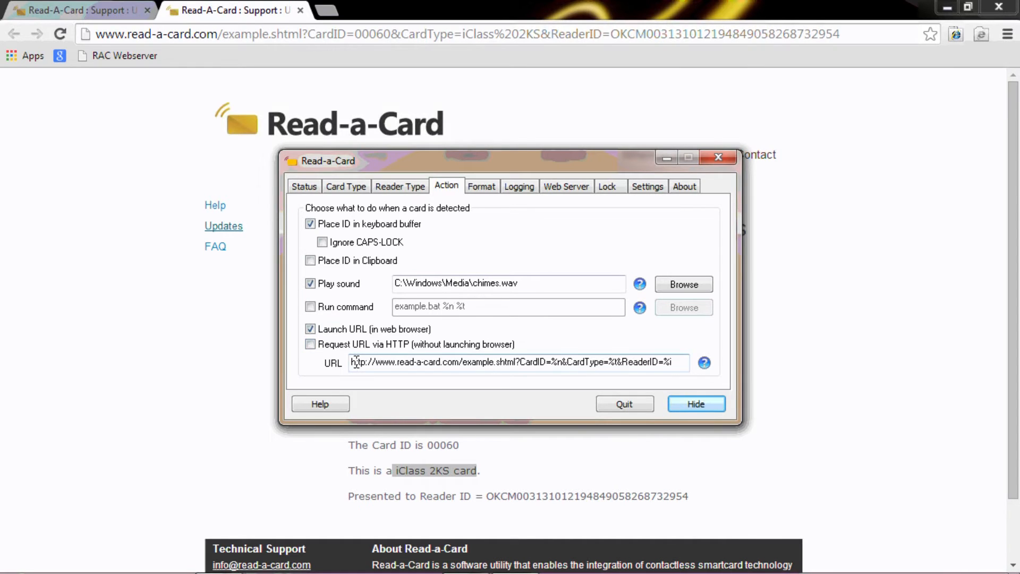
pyautogui.doubleClick(455, 362)
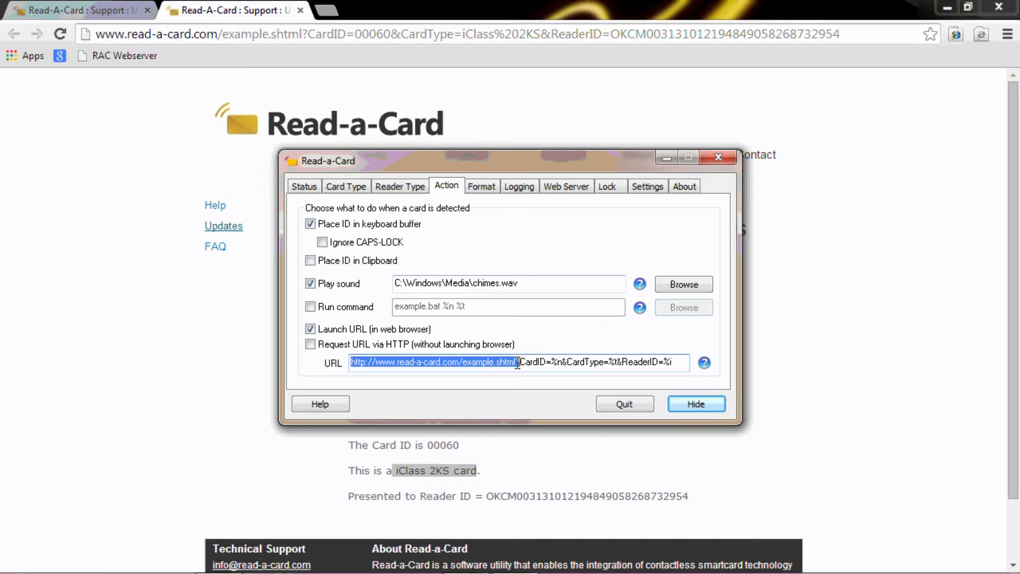
pyautogui.click(518, 362)
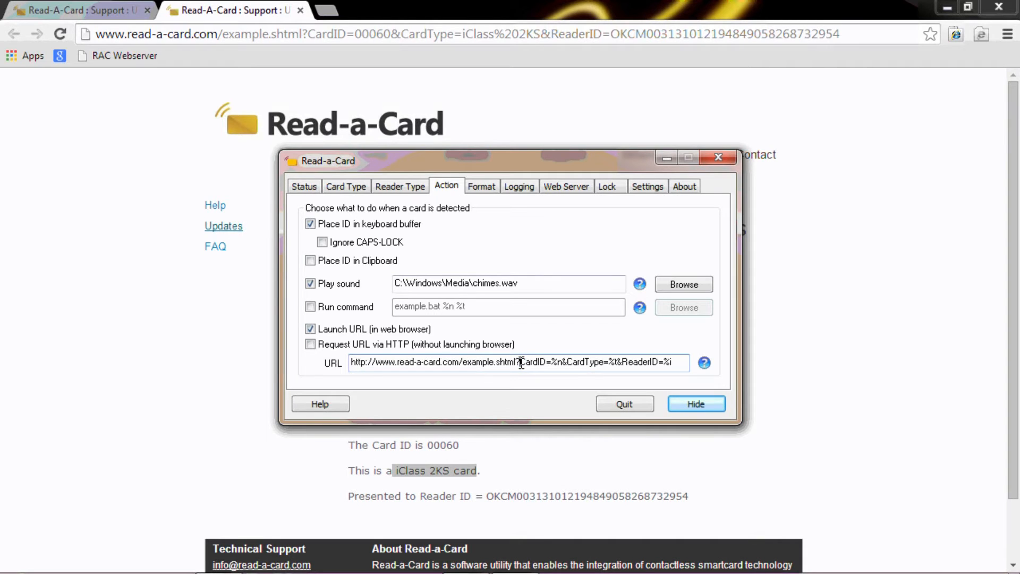
pyautogui.doubleClick(524, 362)
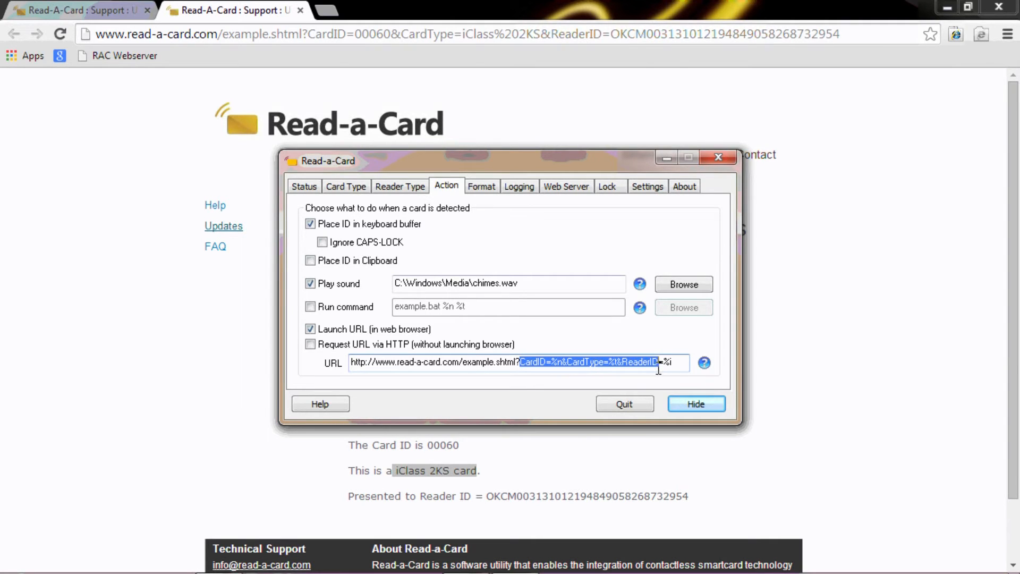
pyautogui.moveTo(648, 379)
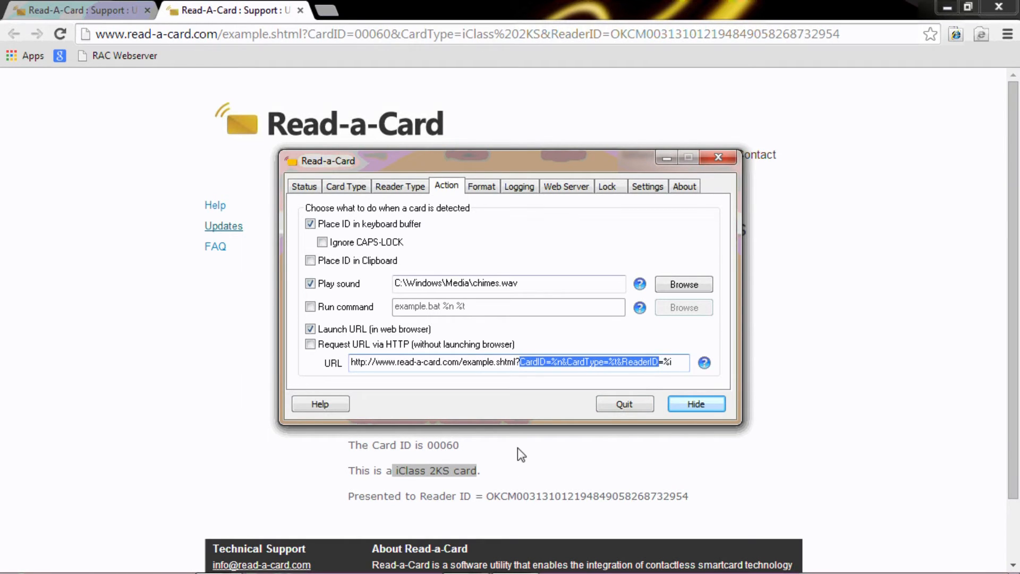
pyautogui.moveTo(709, 371)
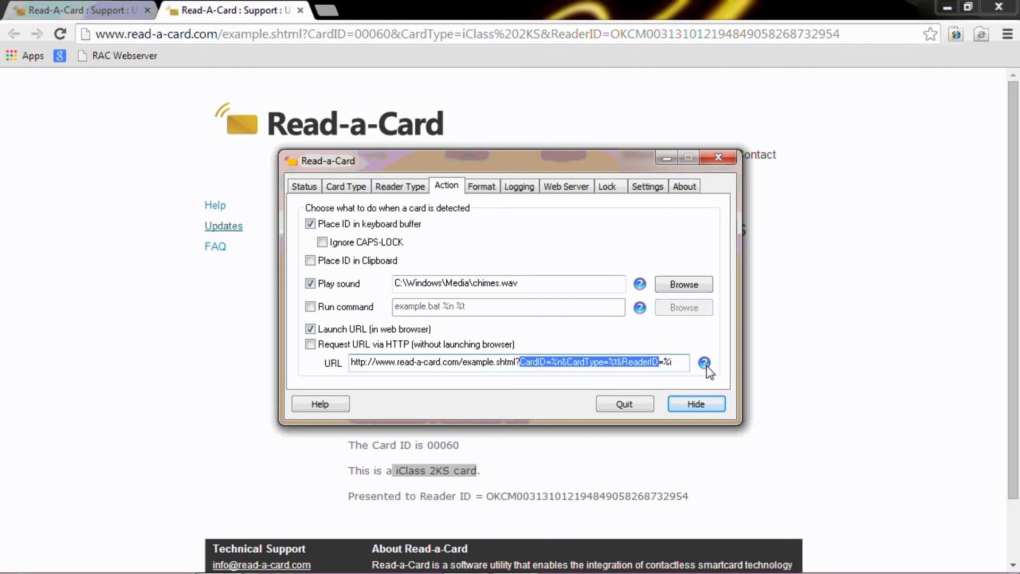
# Check the URL placeholder code help and dismiss it.
pyautogui.click(704, 363)
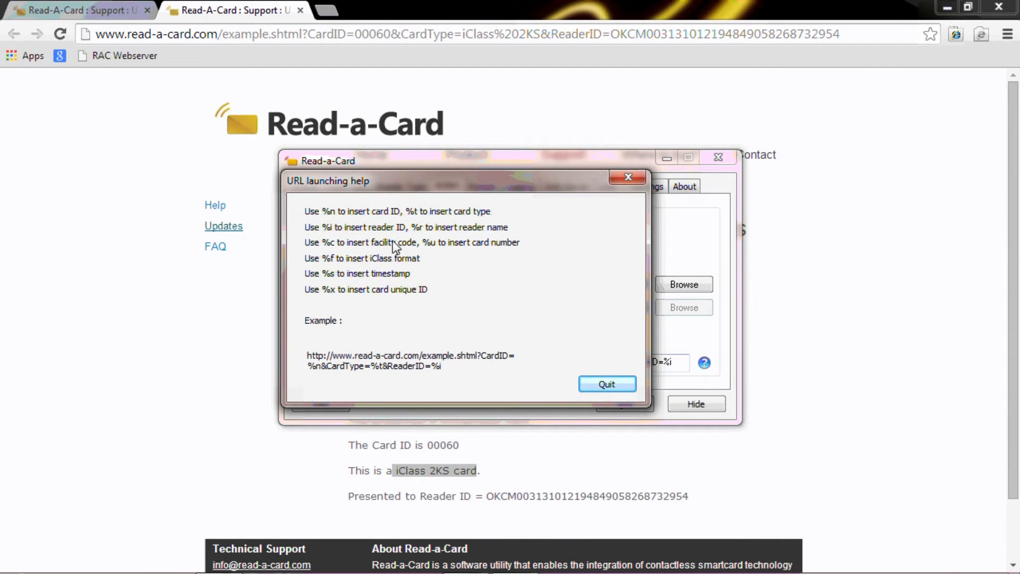
pyautogui.moveTo(342, 266)
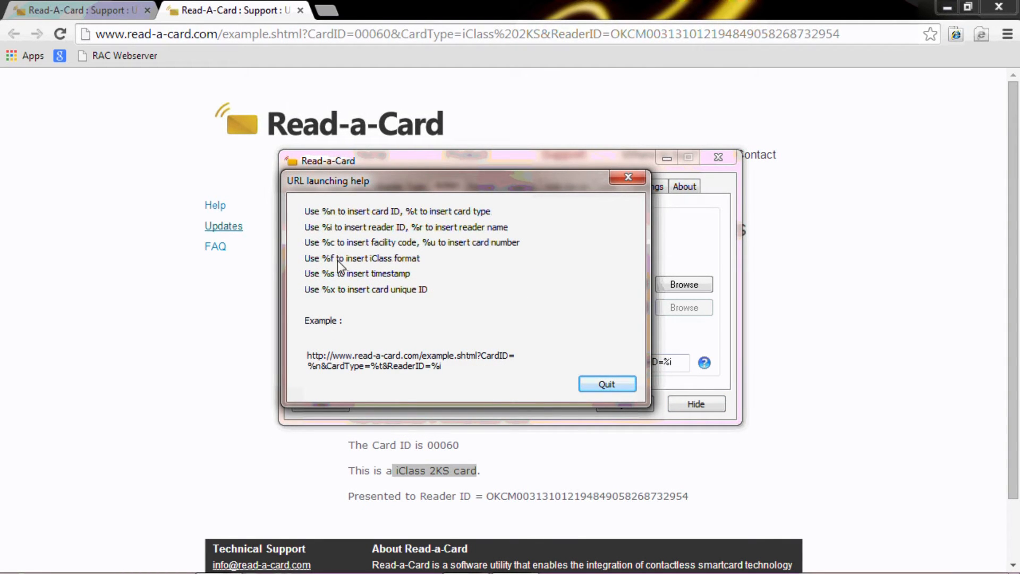
pyautogui.moveTo(377, 281)
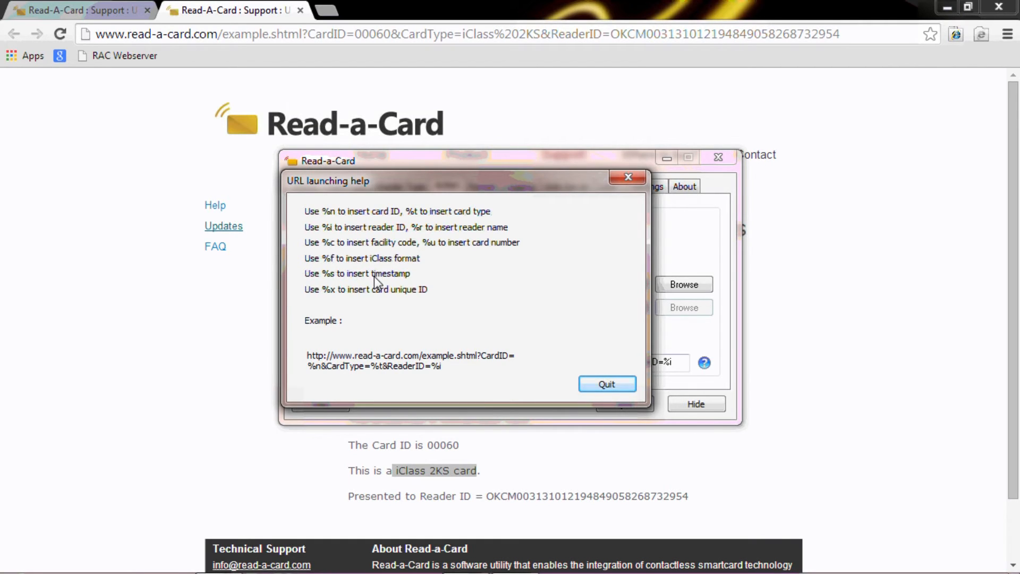
pyautogui.moveTo(380, 289)
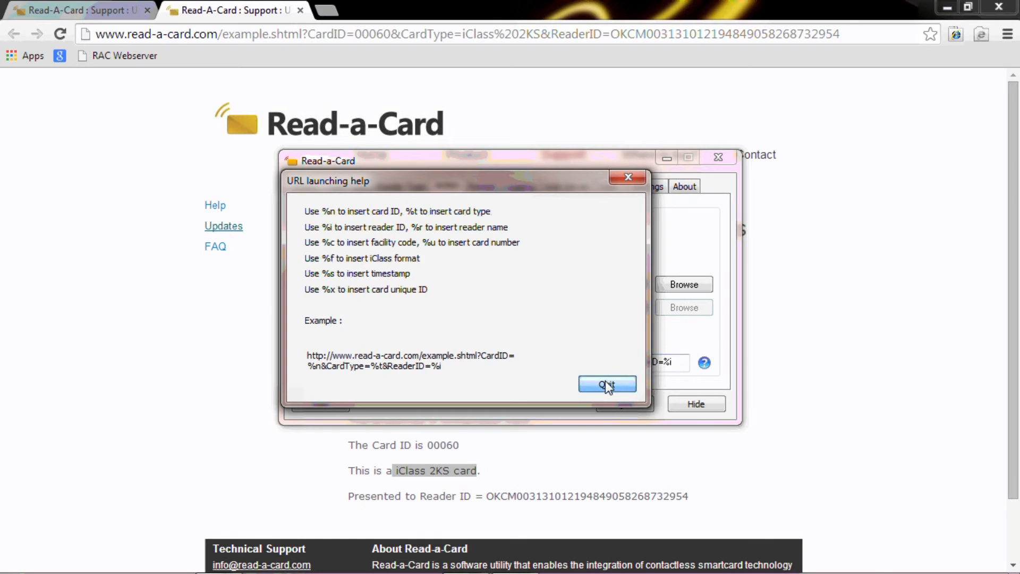
pyautogui.click(606, 383)
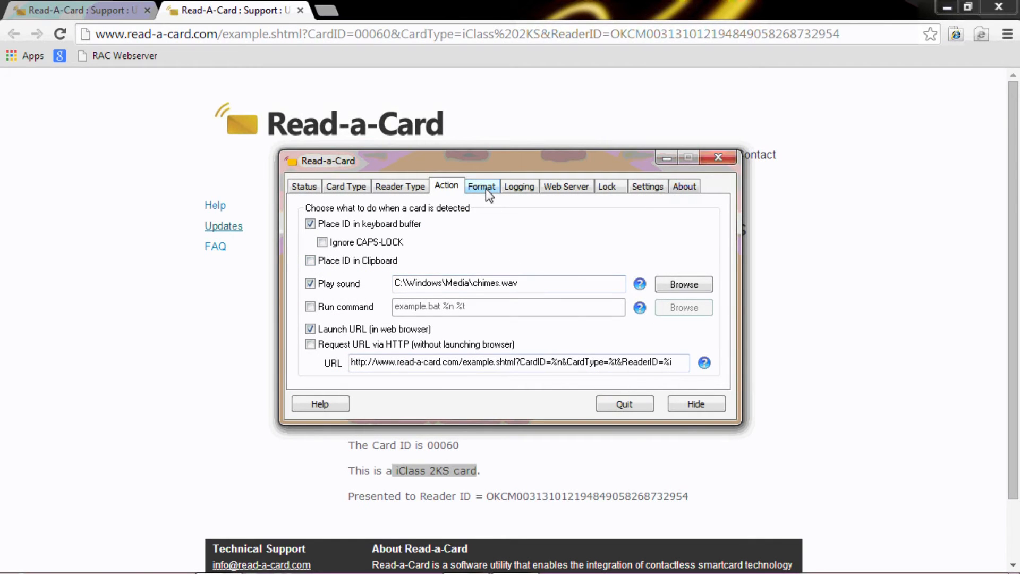
# Keep iClass / Prox ID as card ID source, Decimal-Standard (32 bit) UID format and Auto iClass/Prox format.
pyautogui.click(482, 186)
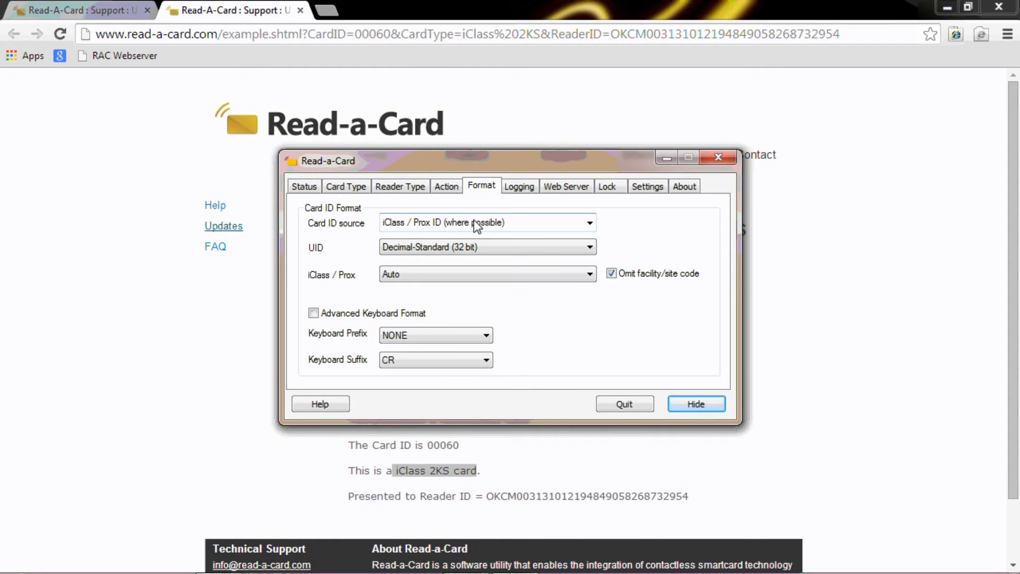
pyautogui.click(588, 222)
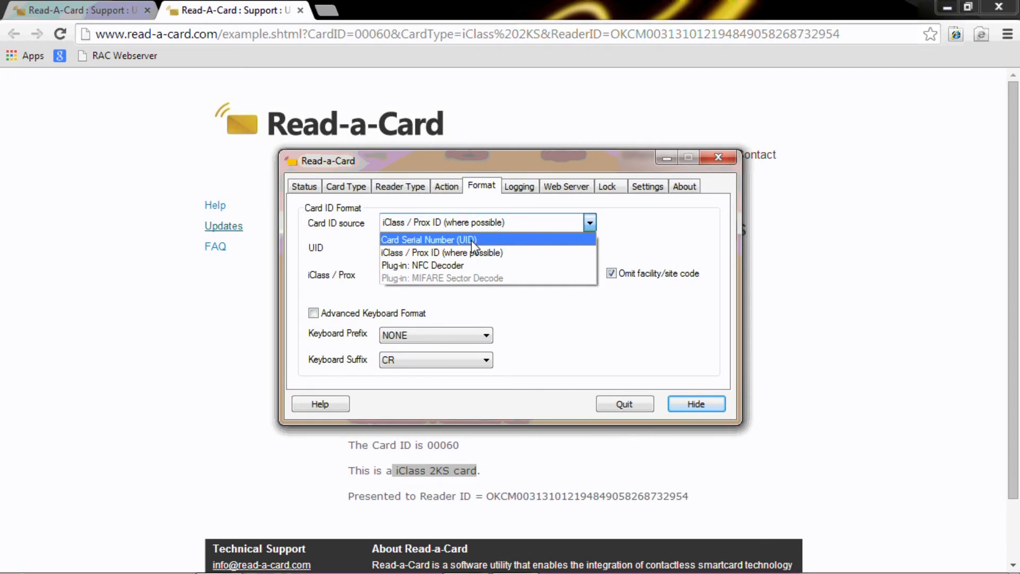
pyautogui.moveTo(463, 264)
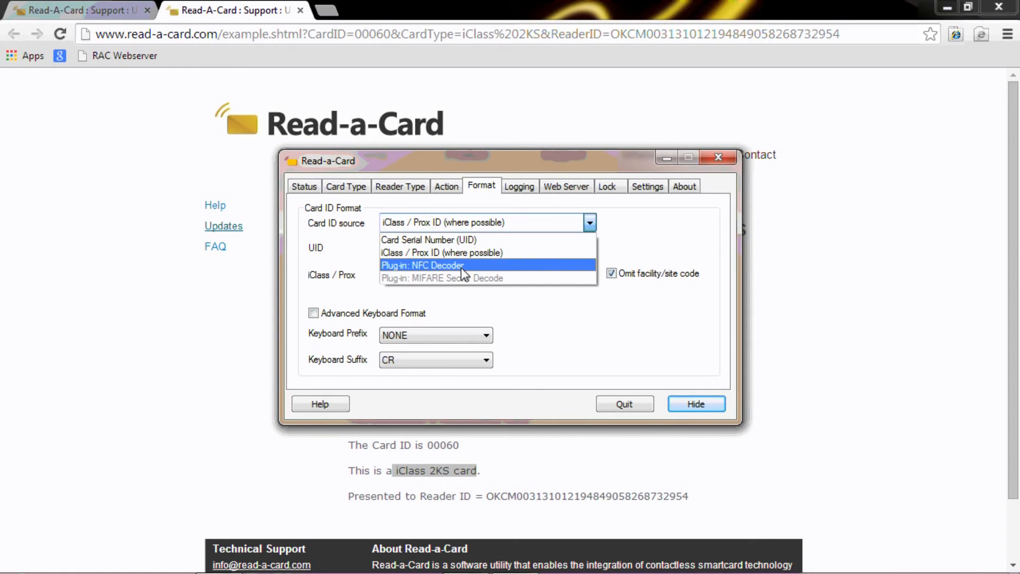
pyautogui.moveTo(462, 253)
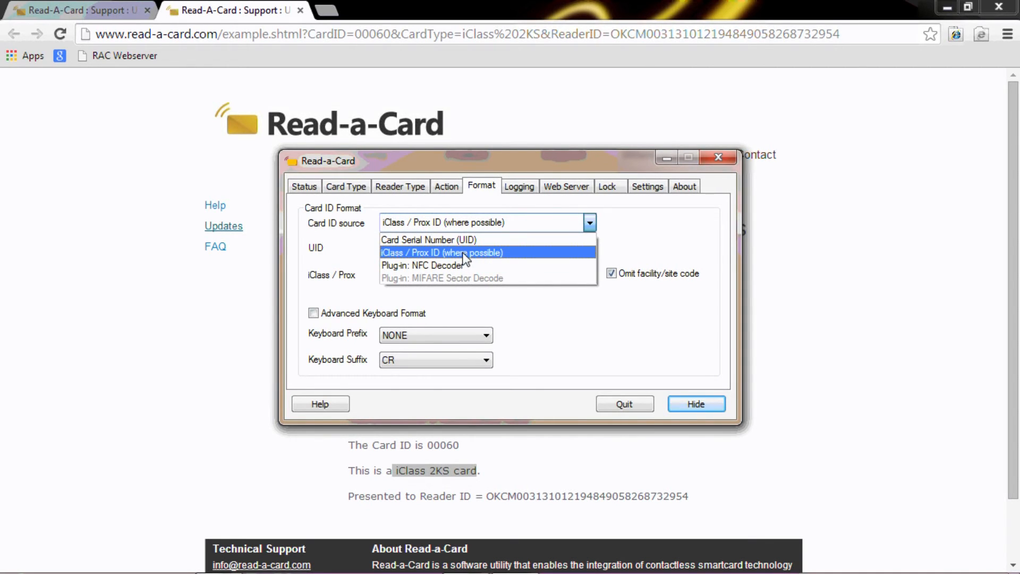
pyautogui.click(442, 253)
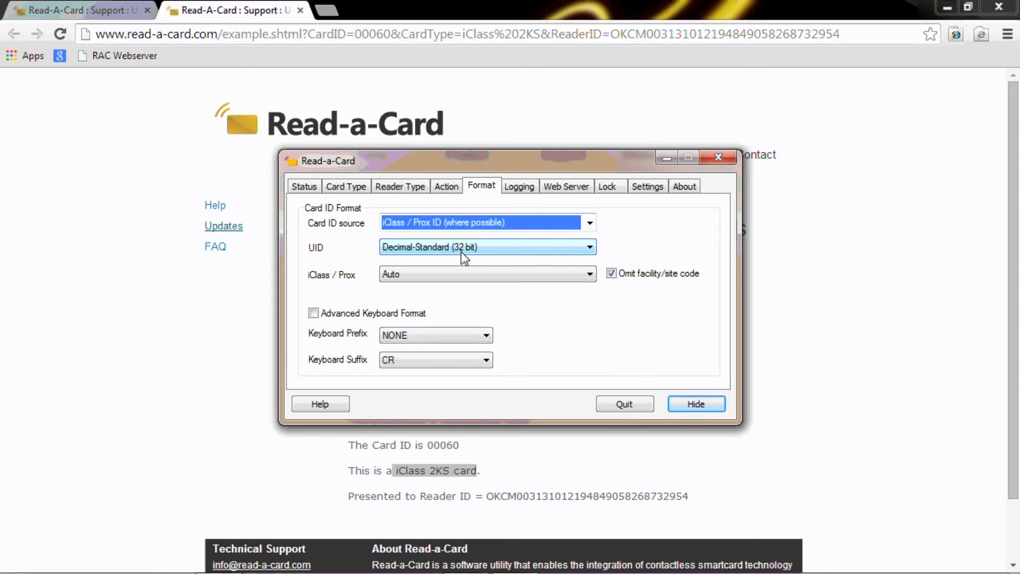
pyautogui.click(588, 247)
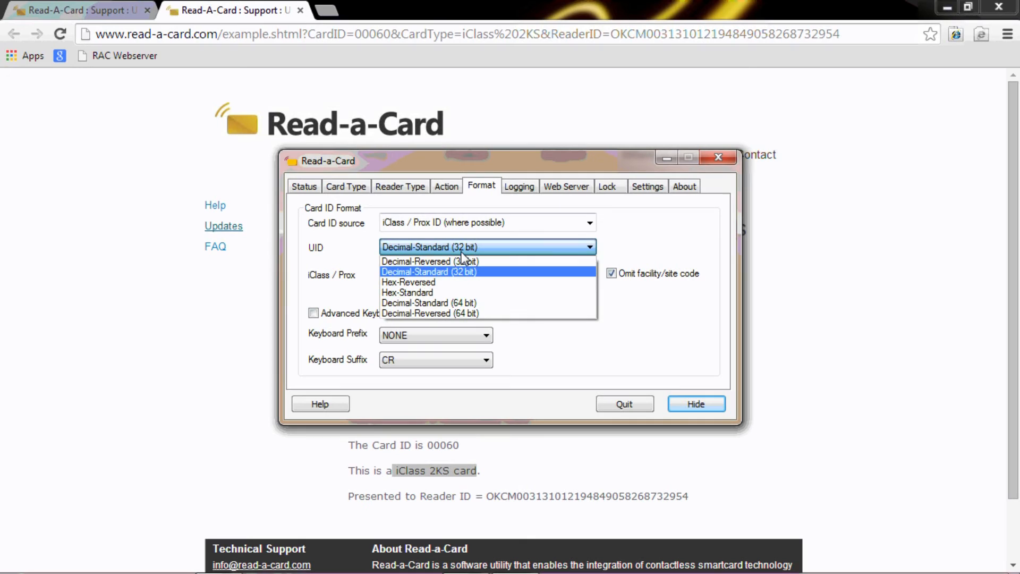
pyautogui.moveTo(460, 278)
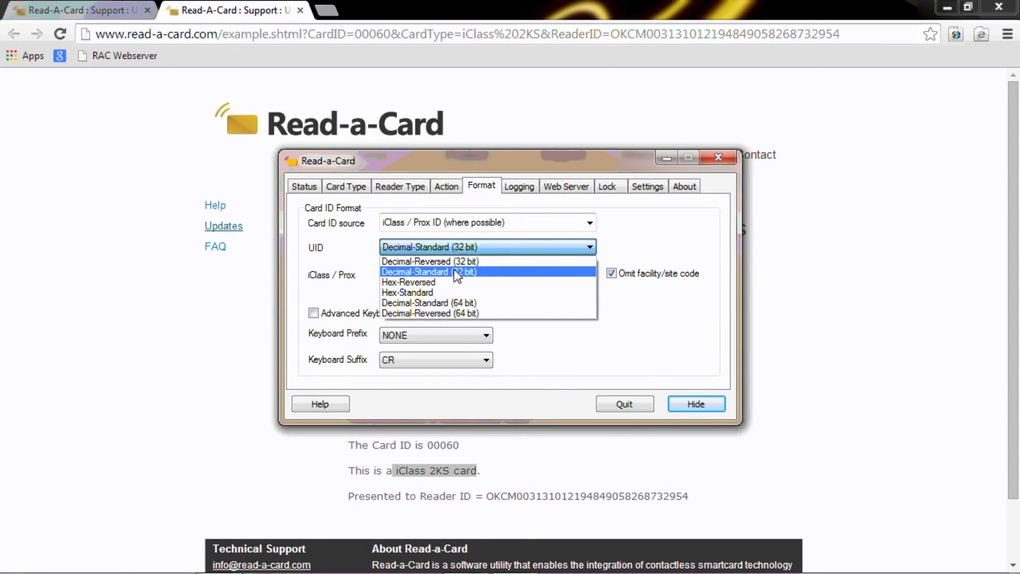
pyautogui.moveTo(457, 280)
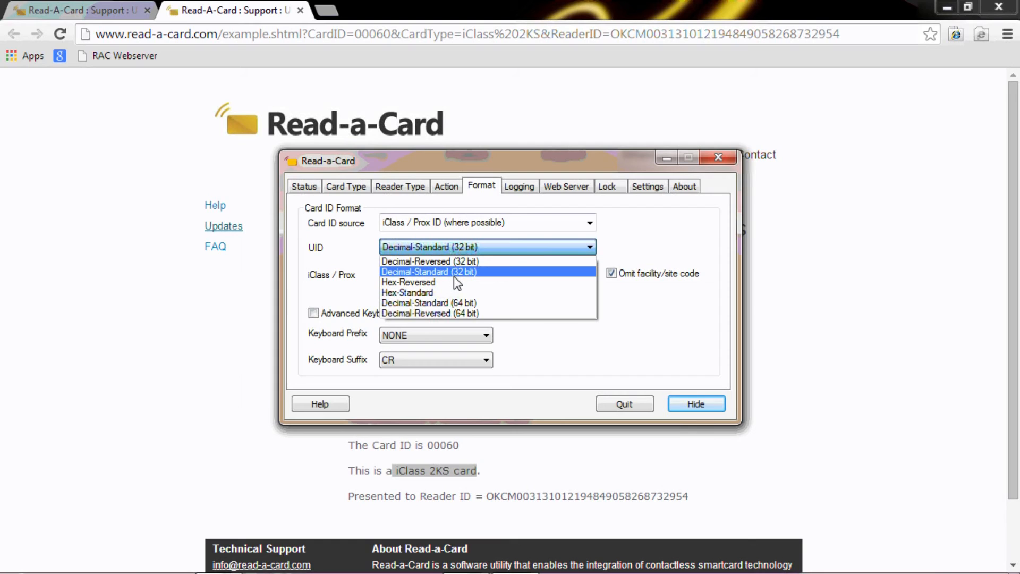
pyautogui.click(428, 271)
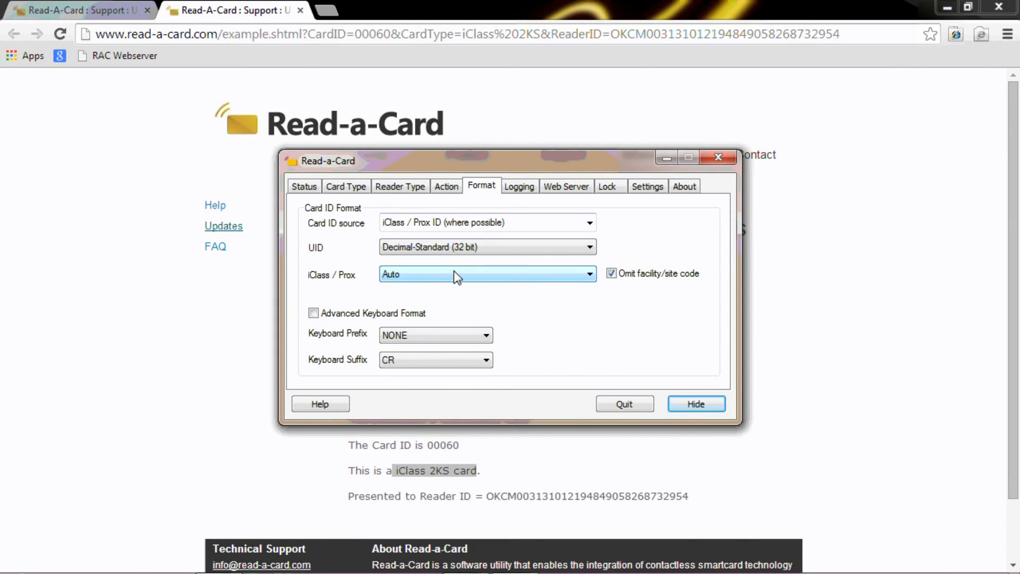
pyautogui.moveTo(456, 281)
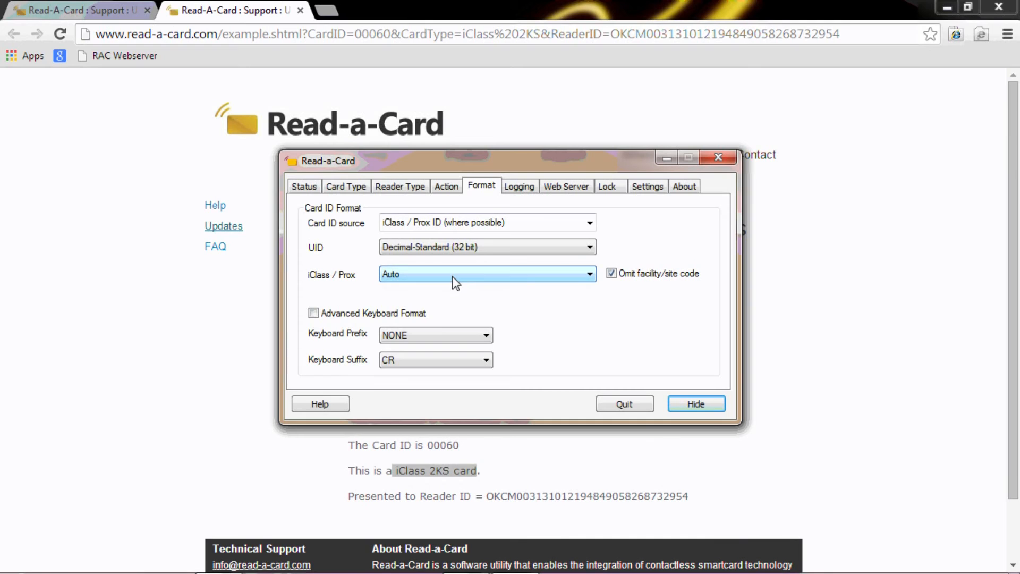
pyautogui.click(586, 273)
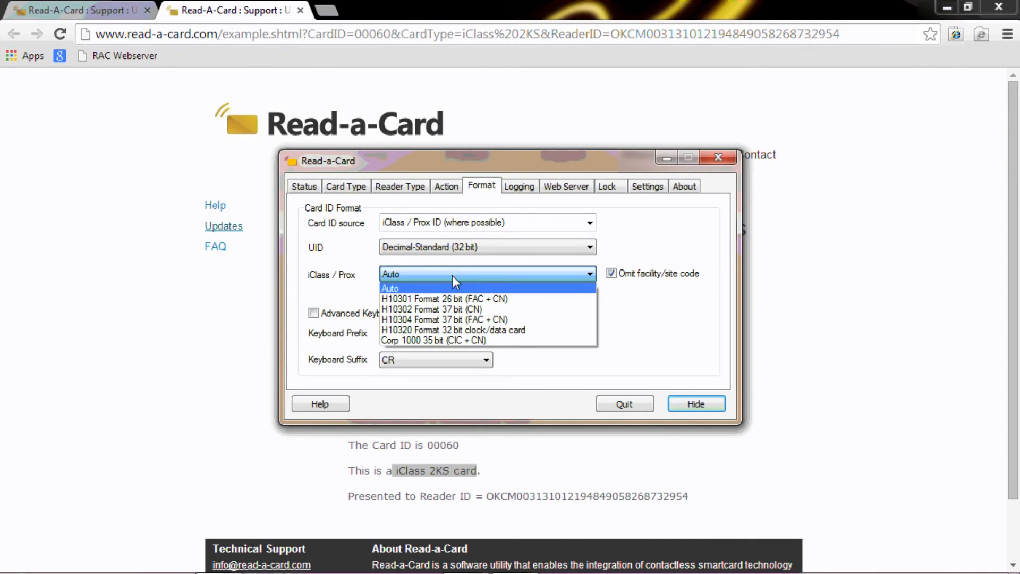
pyautogui.moveTo(445, 299)
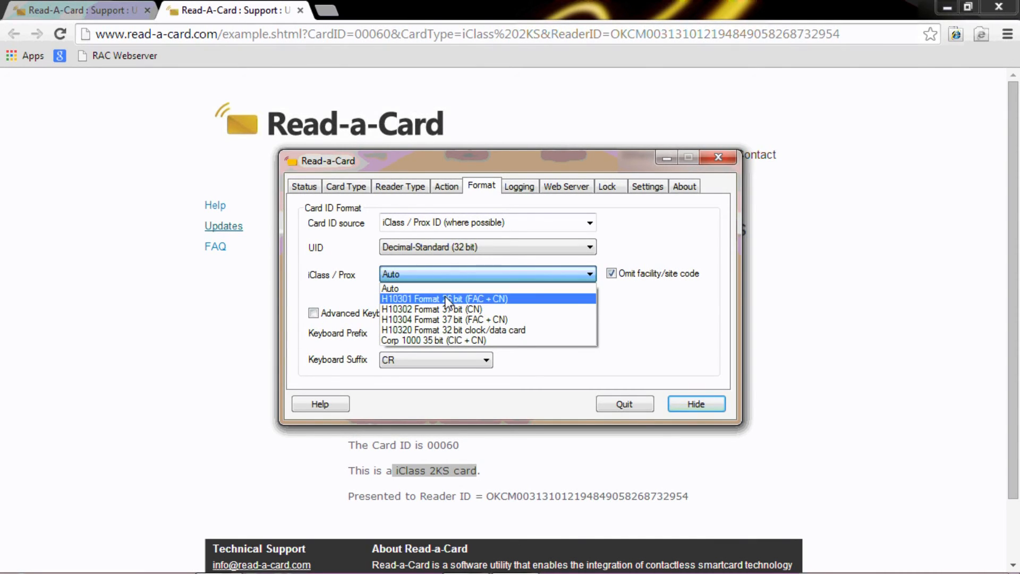
pyautogui.moveTo(445, 340)
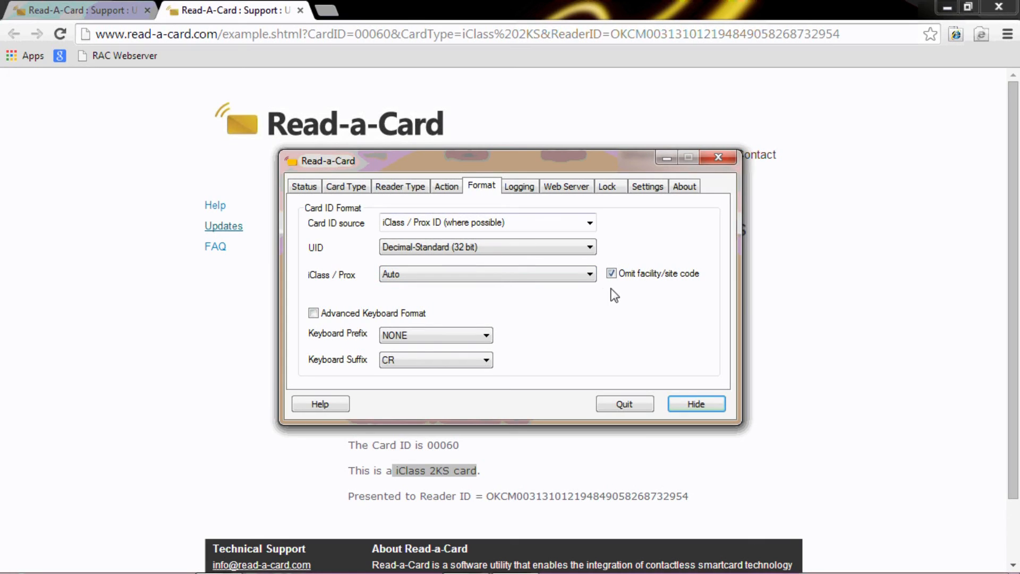
pyautogui.moveTo(602, 311)
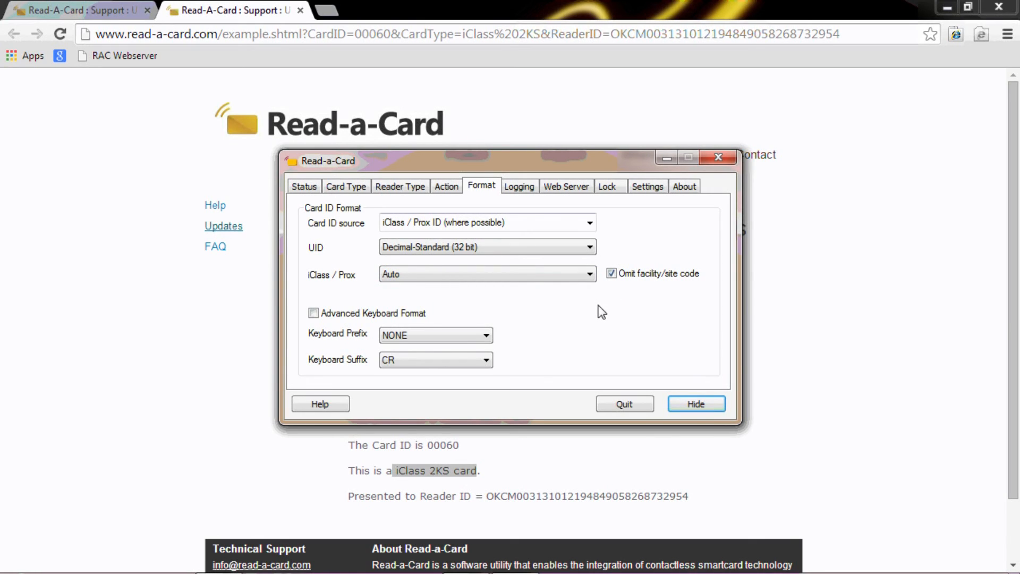
pyautogui.moveTo(624, 404)
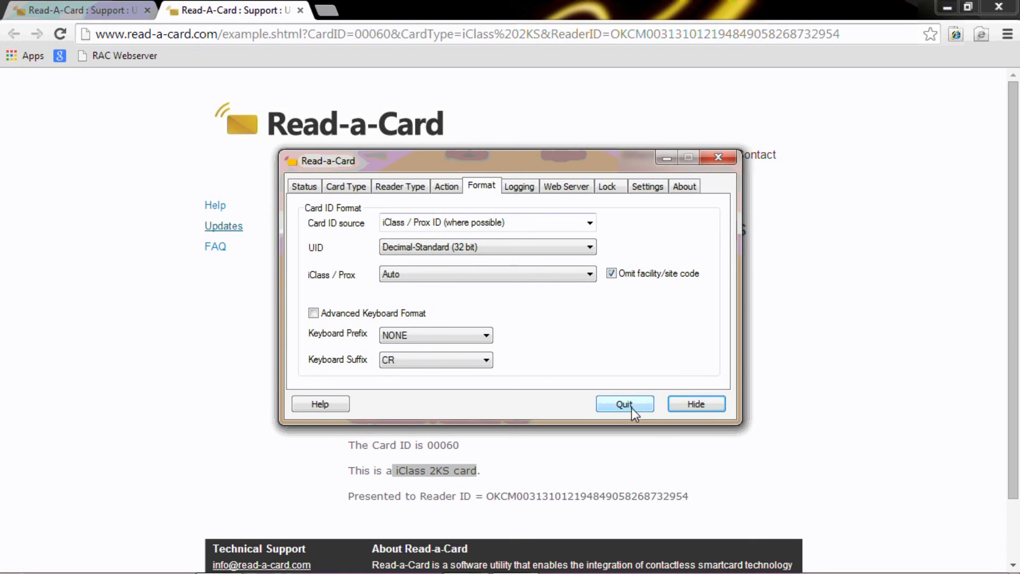